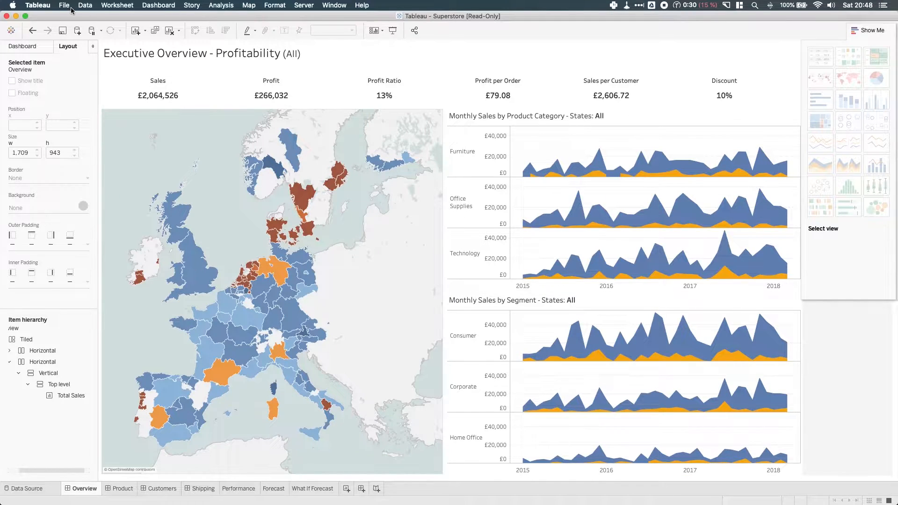
Export the Superstore workbook to PowerPoint, saving it as Superstore
click(63, 5)
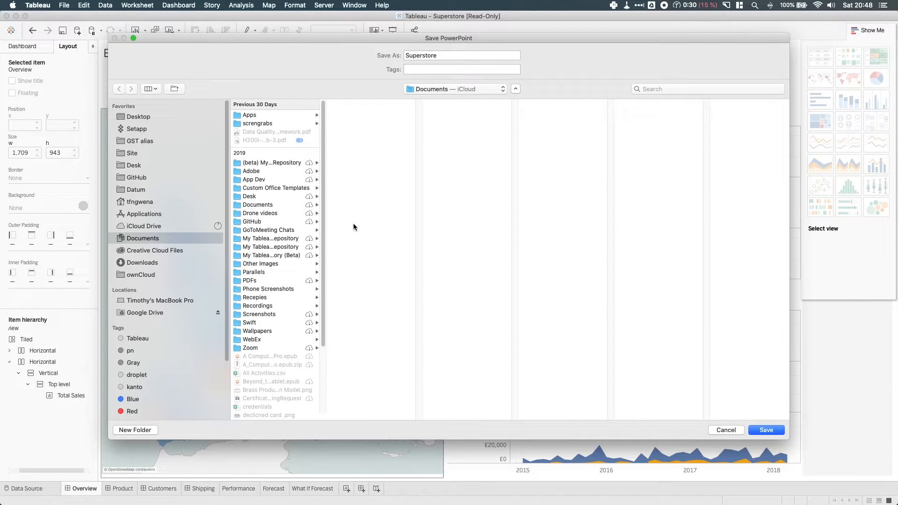
mouse_move(157, 180)
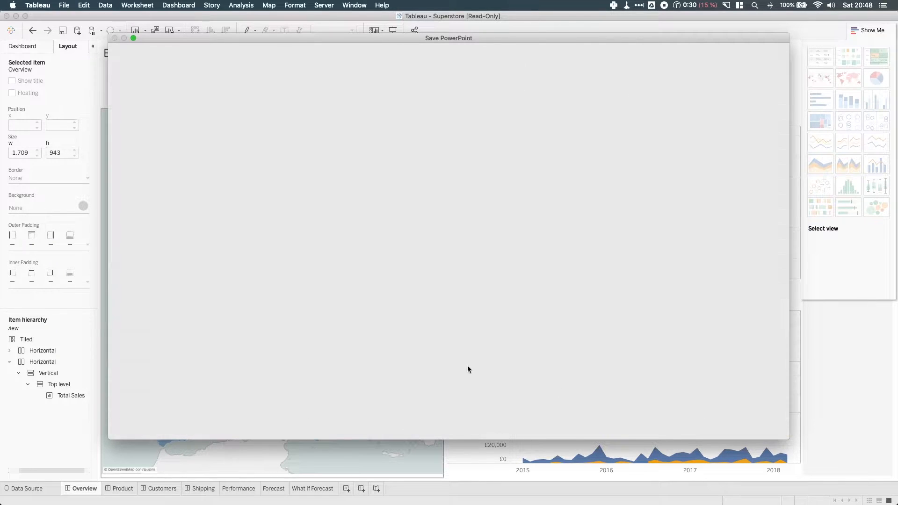
mouse_move(188, 352)
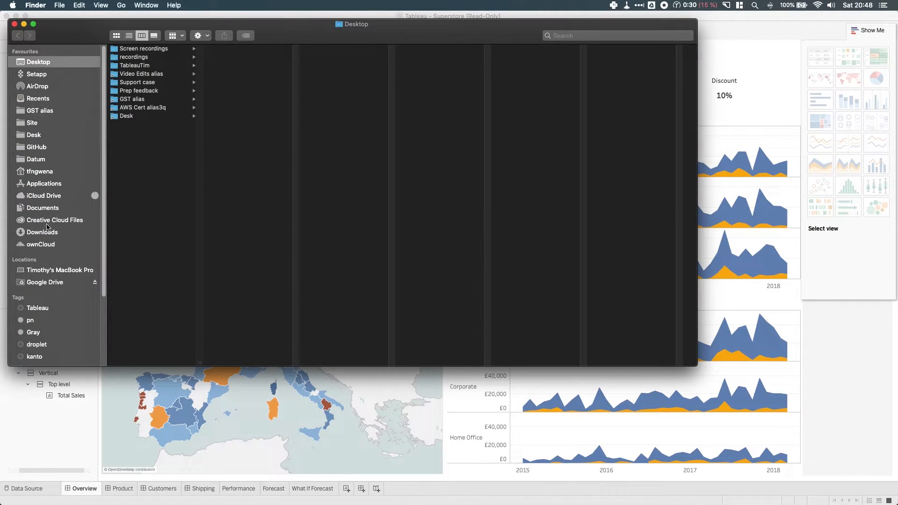
Open Superstore.pptx from the Downloads folder
click(42, 232)
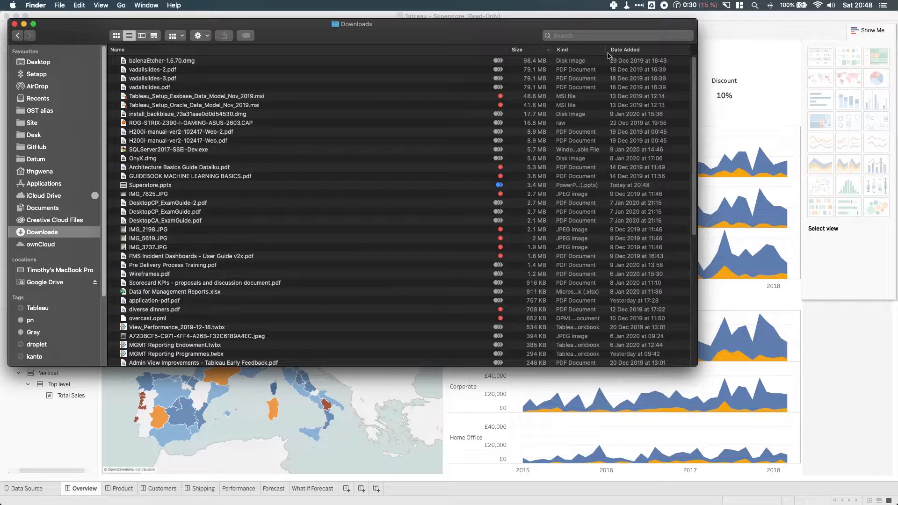
click(625, 50)
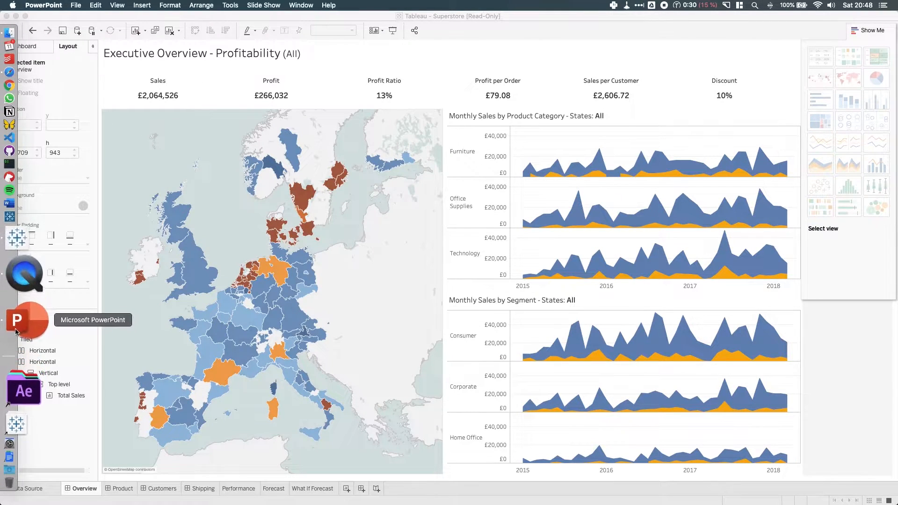
Bring the deck forward and view the Executive Overview, Product Drilldown and fourth slides
click(24, 321)
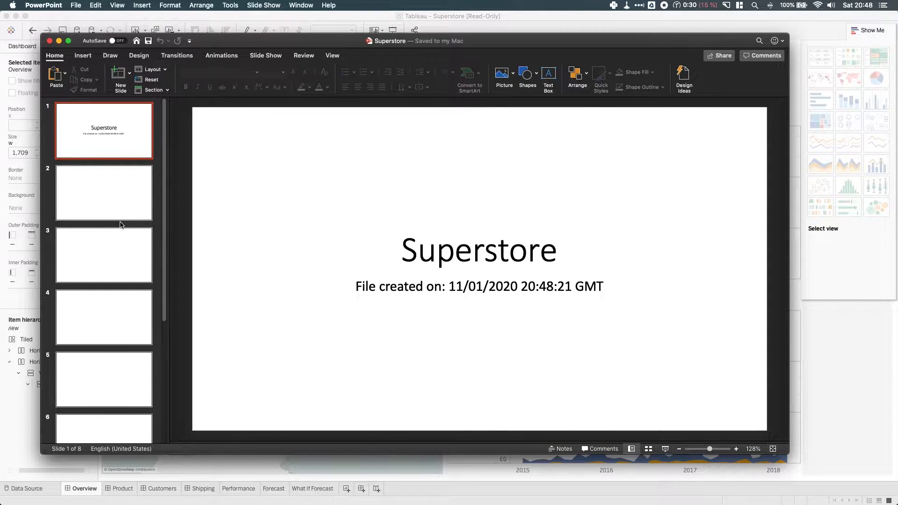
click(103, 193)
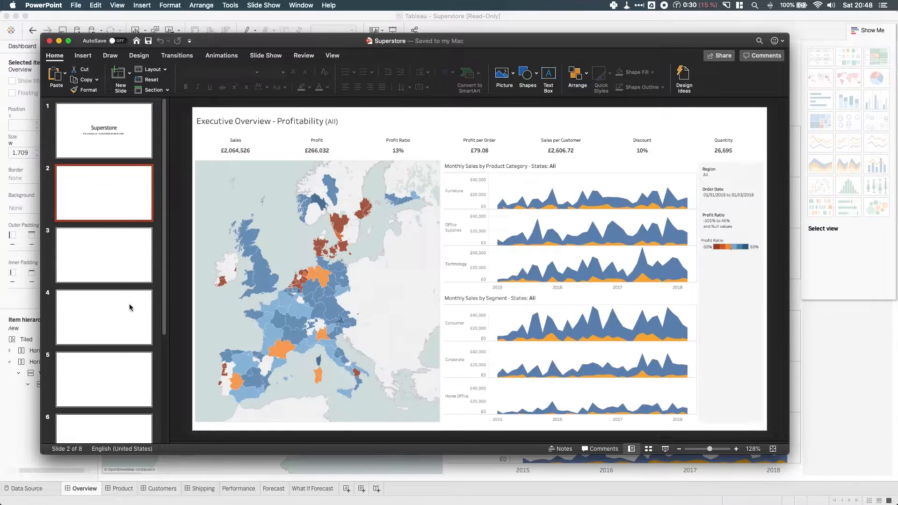
click(103, 254)
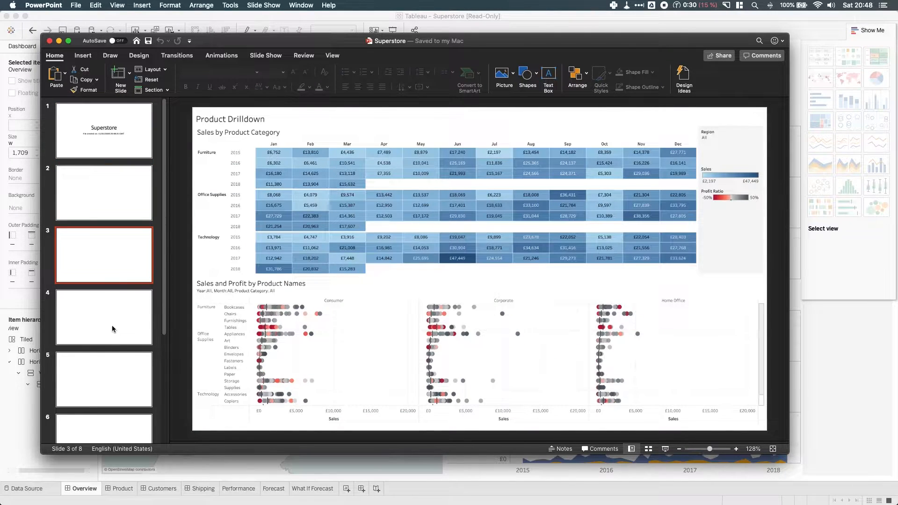
click(104, 368)
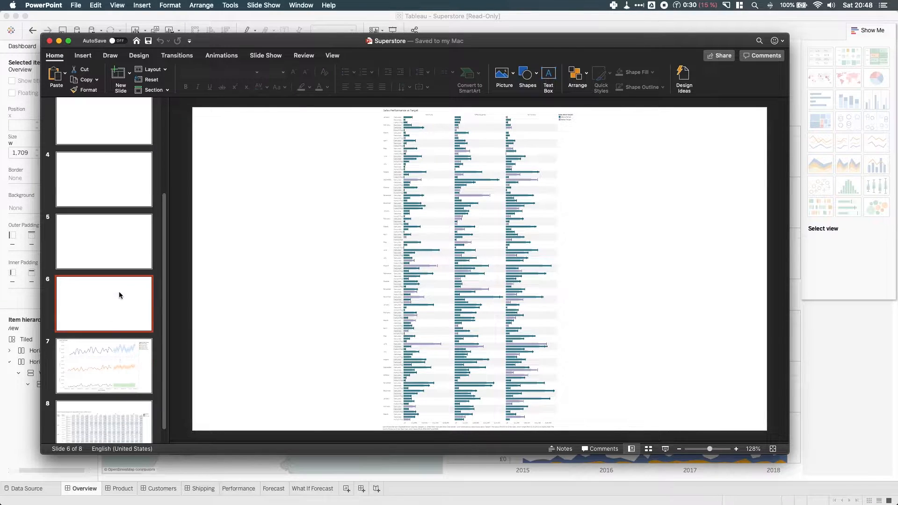
mouse_move(120, 295)
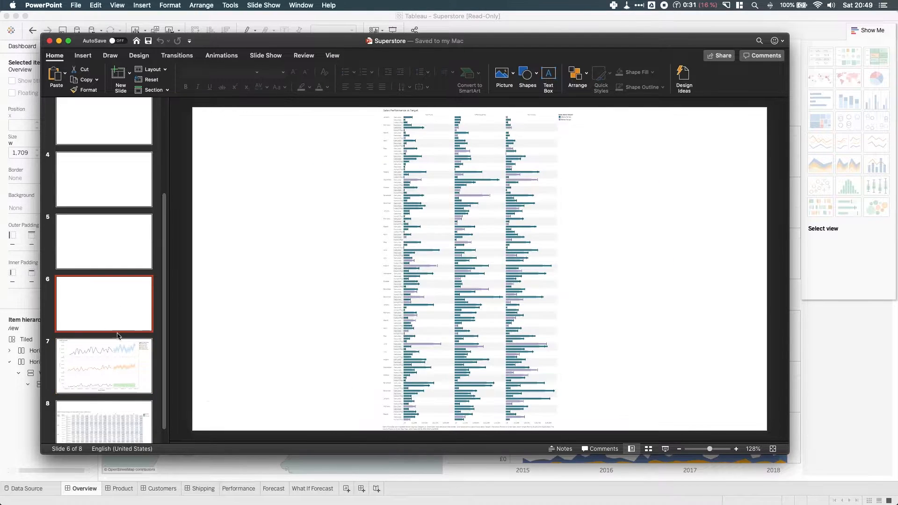
Review the remaining slides, including On-Time Shipment Trends and sales performance
click(104, 424)
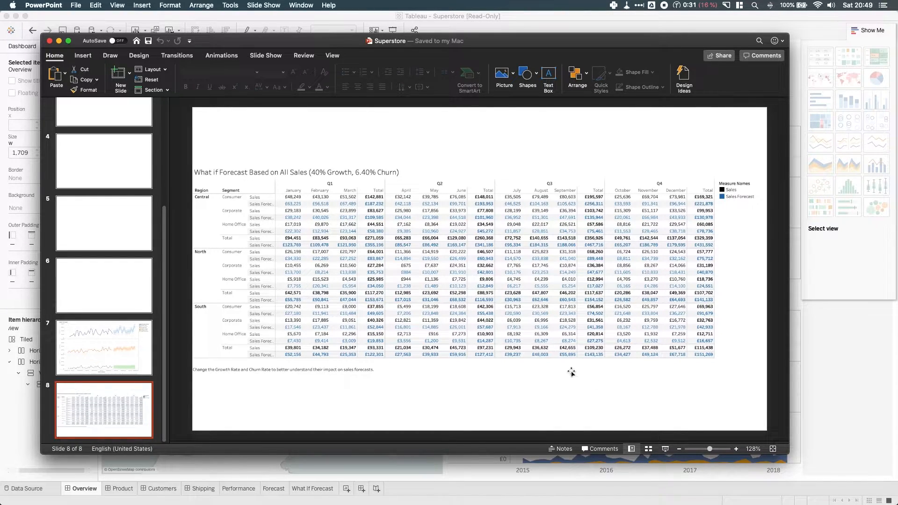
mouse_move(254, 367)
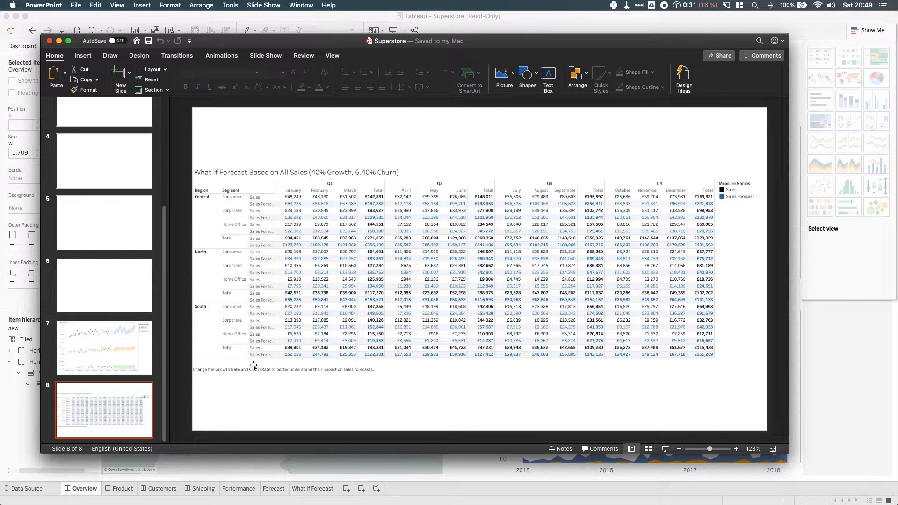
click(103, 226)
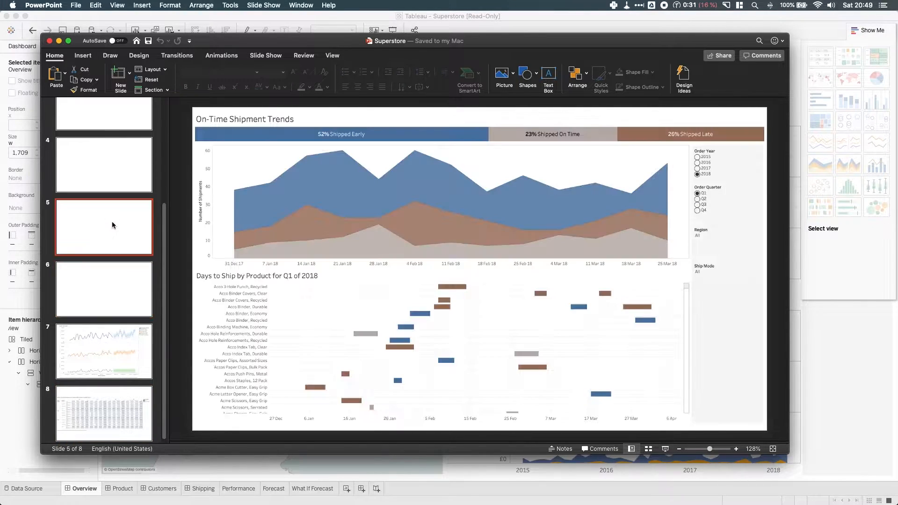
click(104, 289)
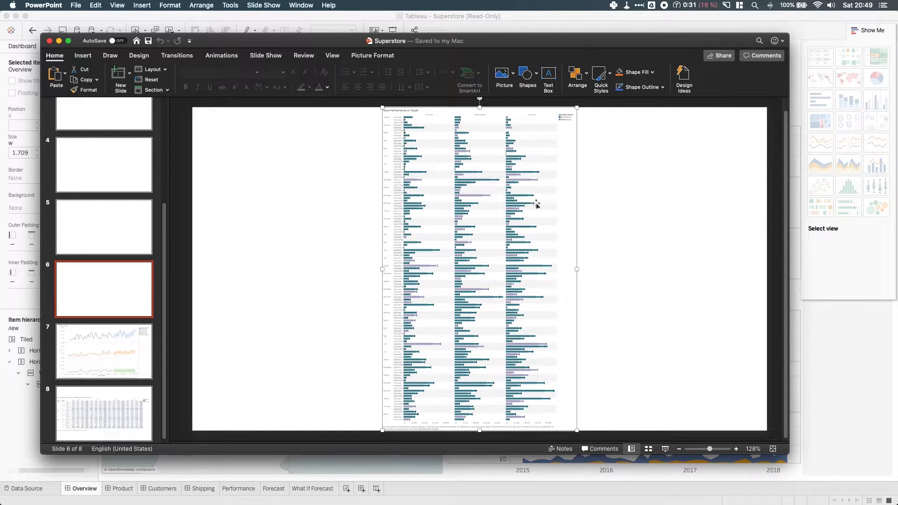
mouse_move(475, 149)
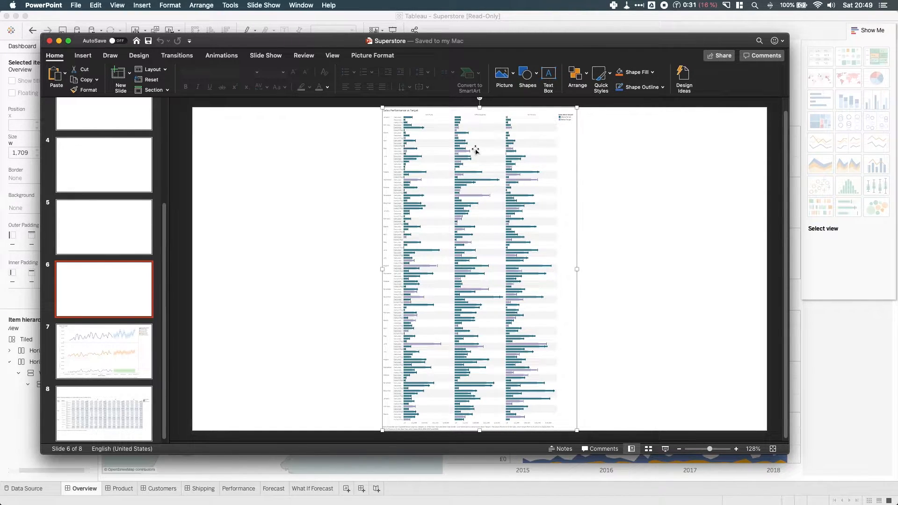
mouse_move(627, 232)
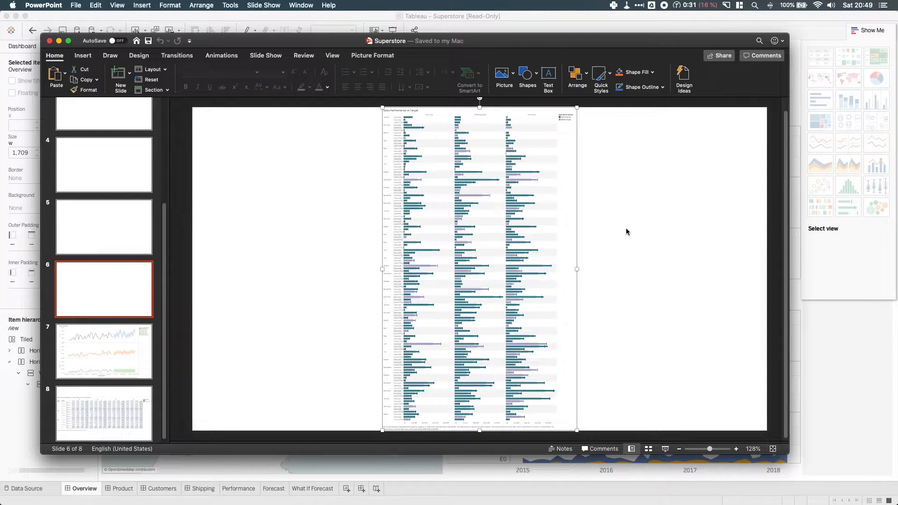
mouse_move(676, 222)
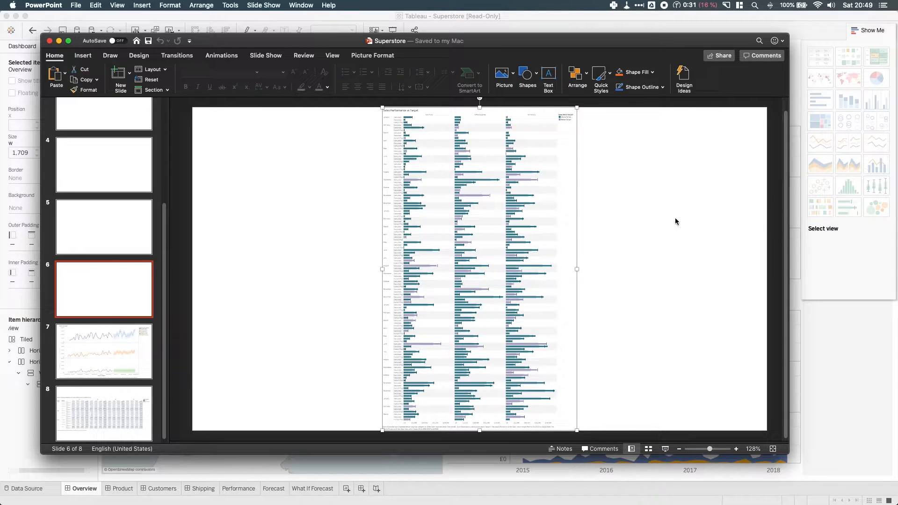
mouse_move(671, 240)
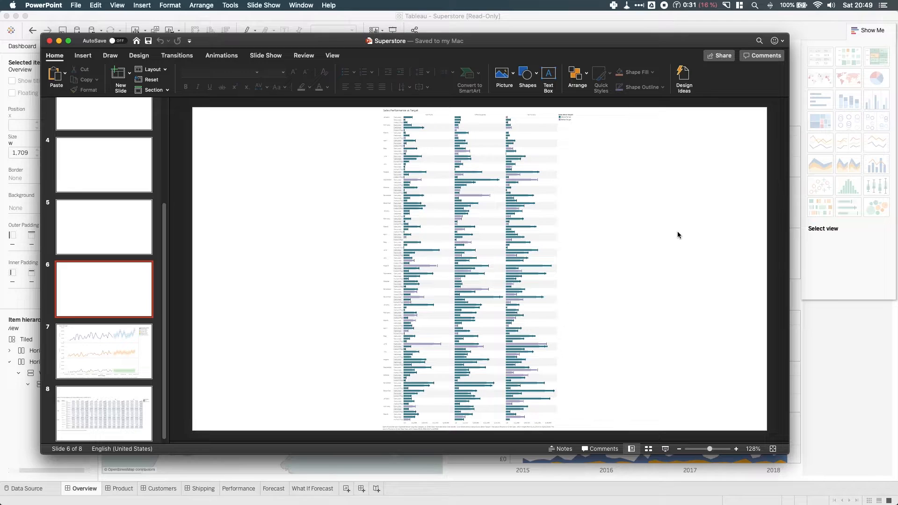
mouse_move(667, 246)
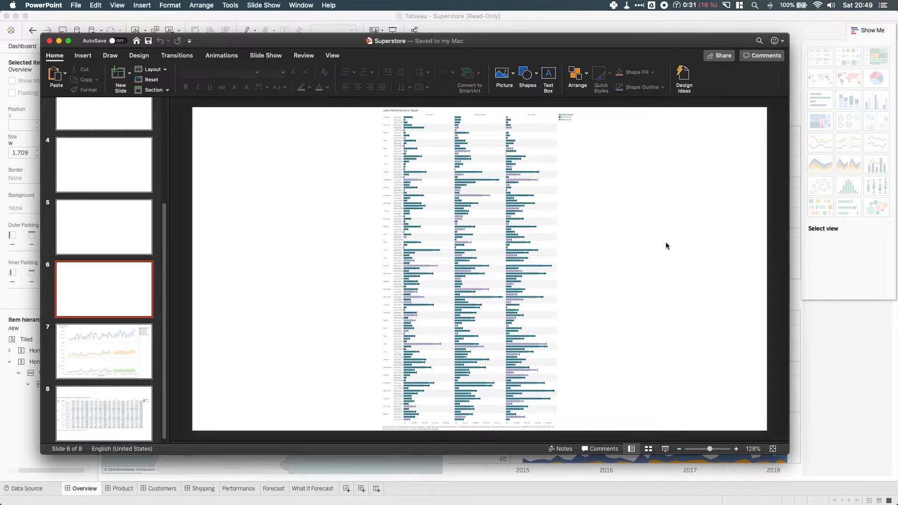
mouse_move(434, 178)
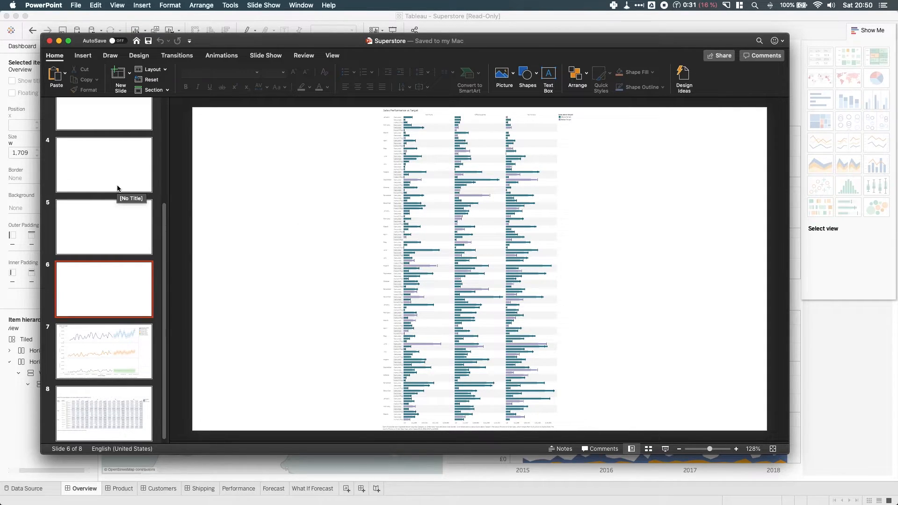
mouse_move(160, 225)
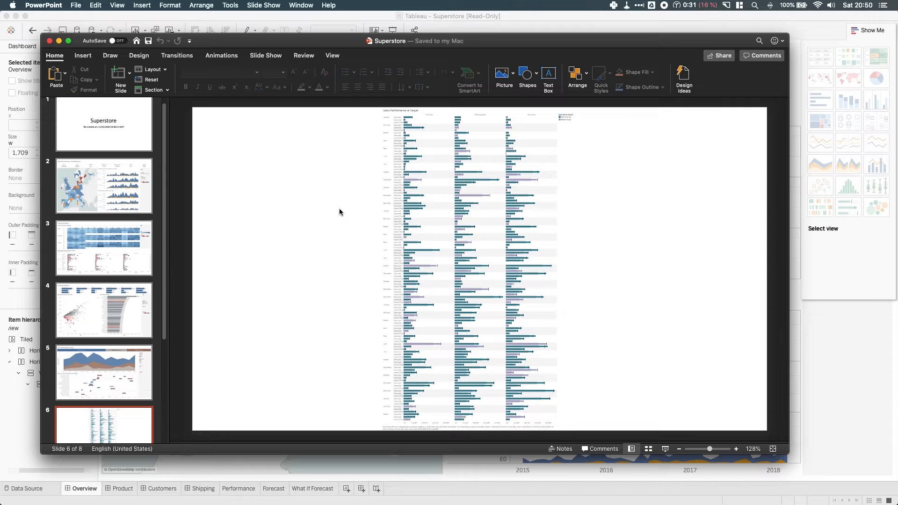
mouse_move(420, 498)
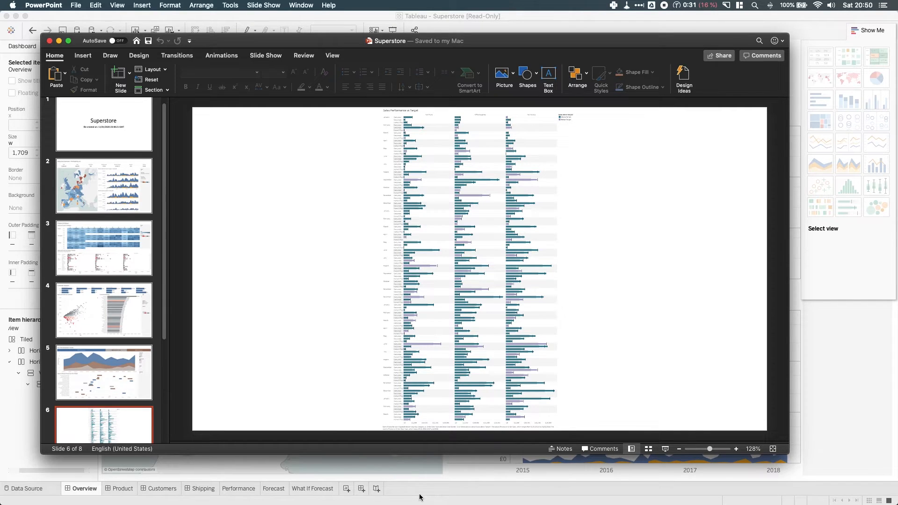
View all 58 underlying rows for the June 2017 Corporate Office Supplies bar on Performance
click(238, 489)
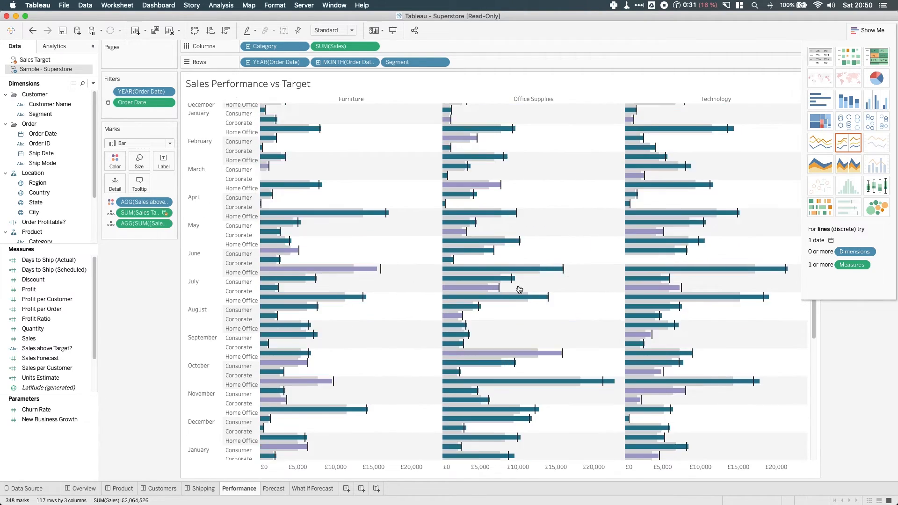
mouse_move(487, 268)
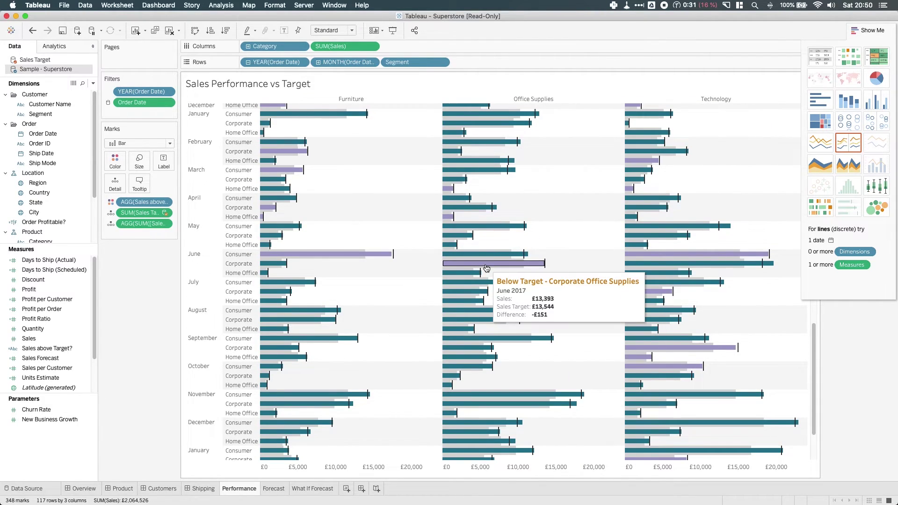
click(486, 263)
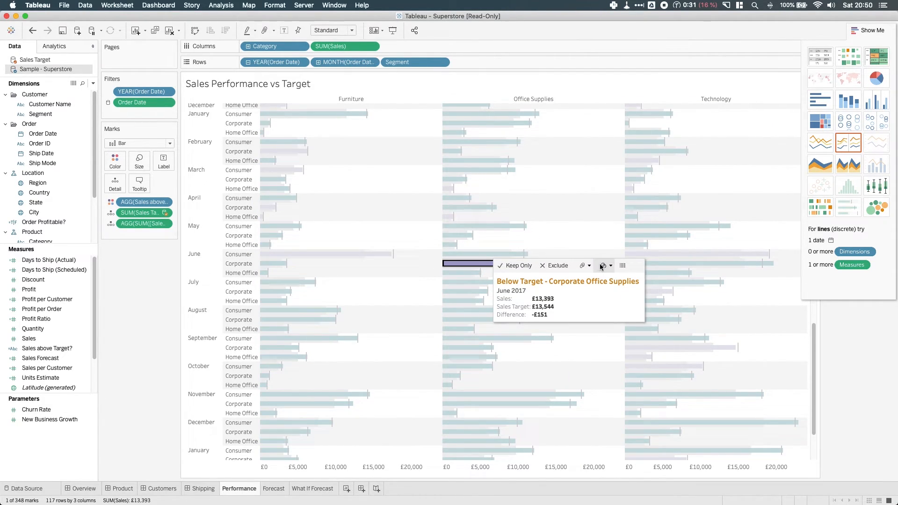
click(603, 266)
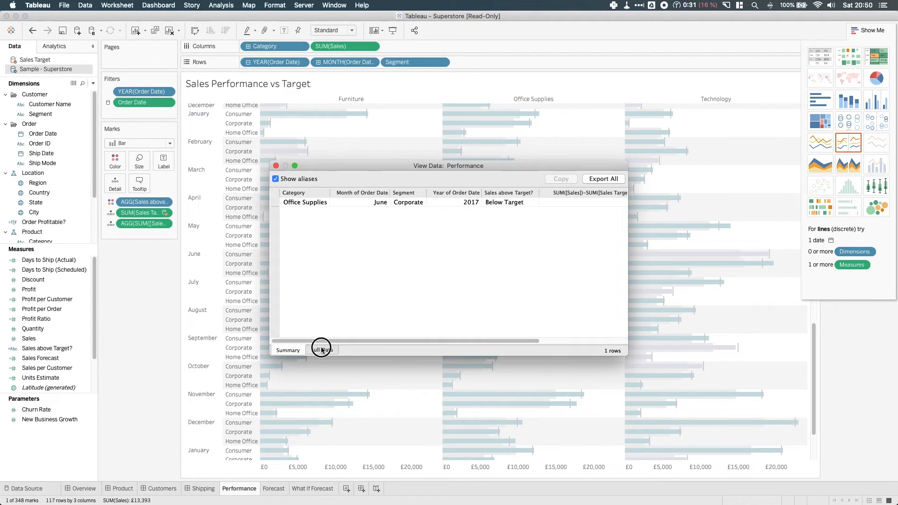
click(322, 349)
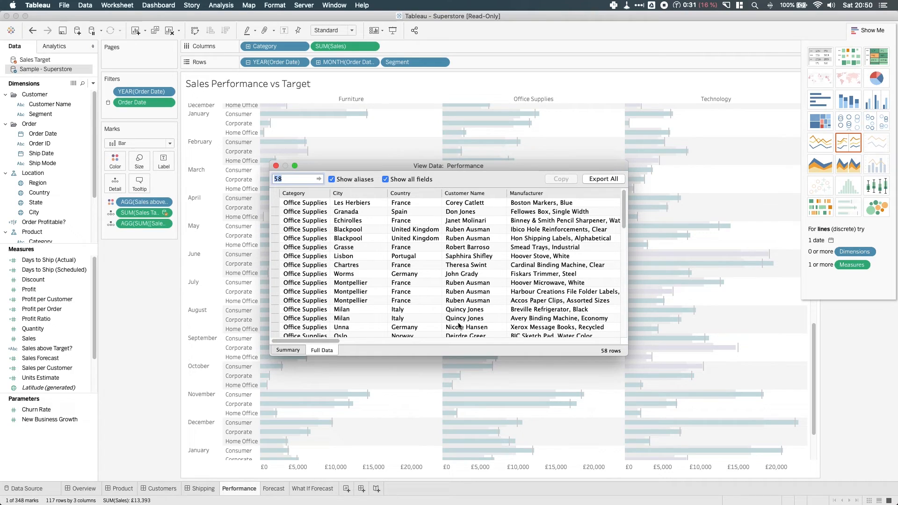
mouse_move(871, 31)
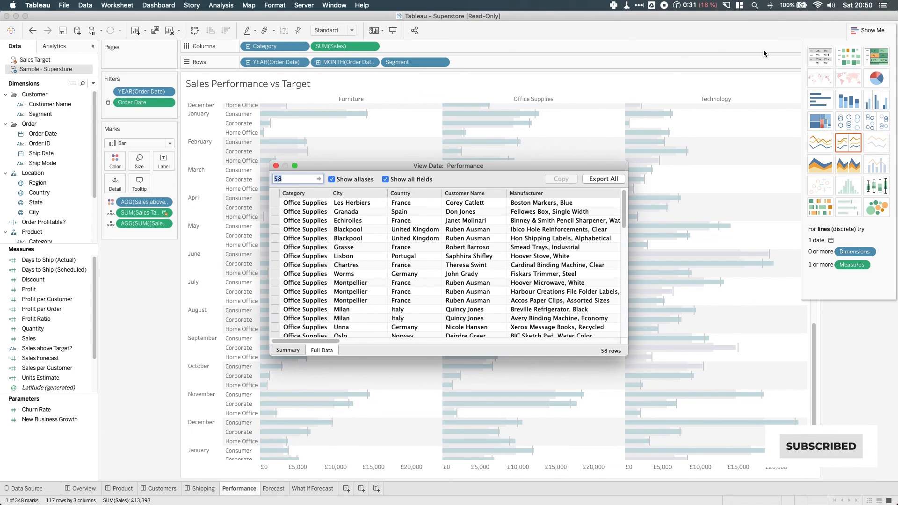
mouse_move(679, 38)
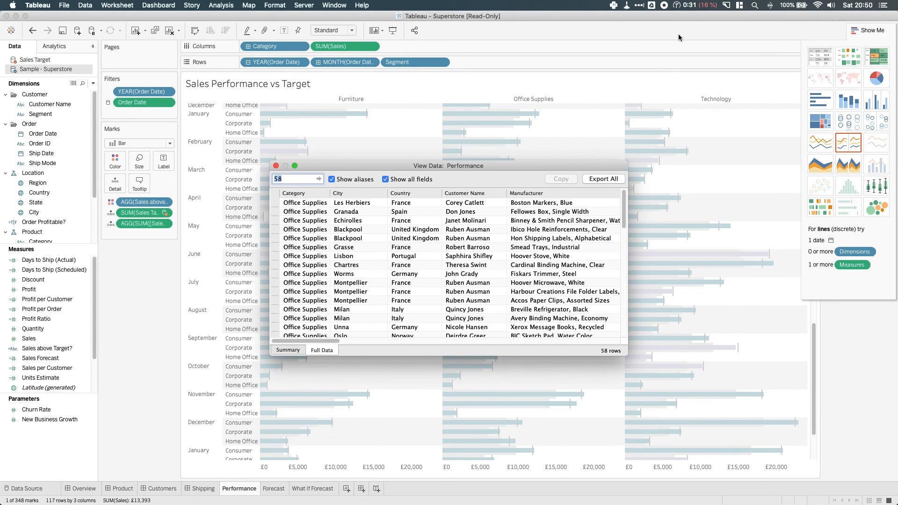